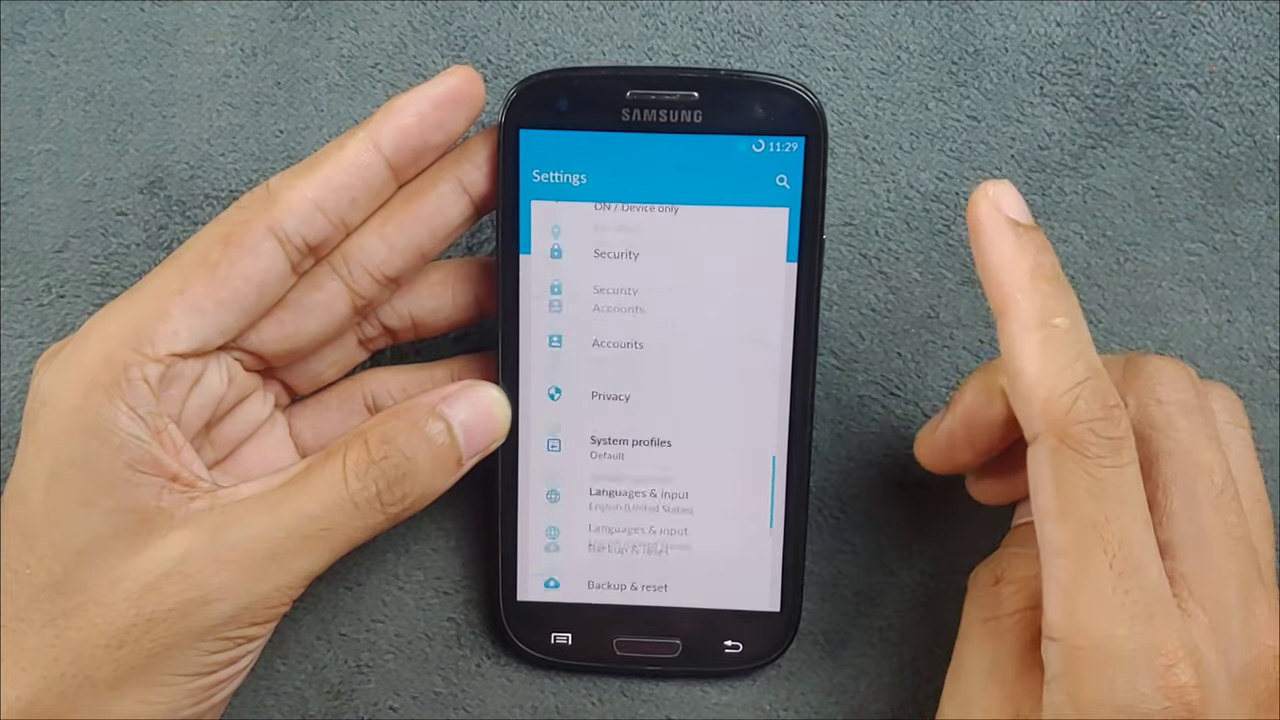
- Scroll the Settings list and enter the Hexagon ROM personalization settings
{"action": "scroll", "scroll_direction": "down", "scroll_amount": 3}
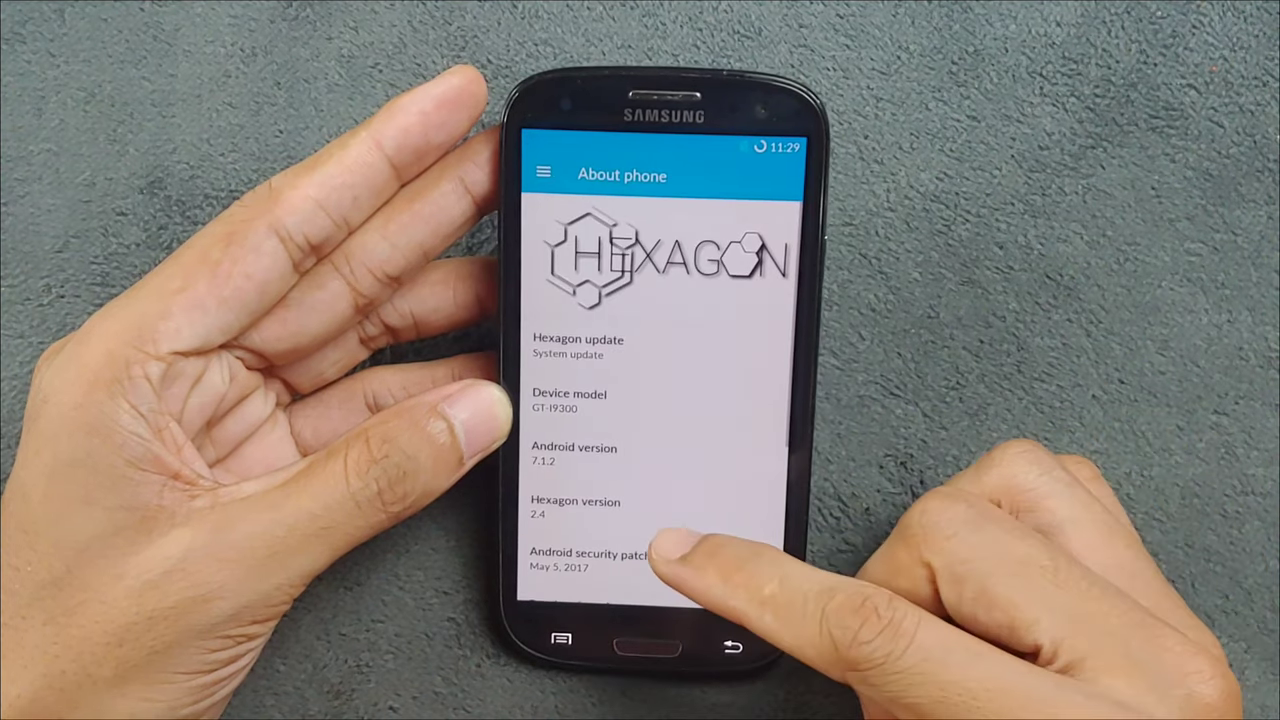
{"action": "scroll", "scroll_direction": "down", "scroll_amount": 3}
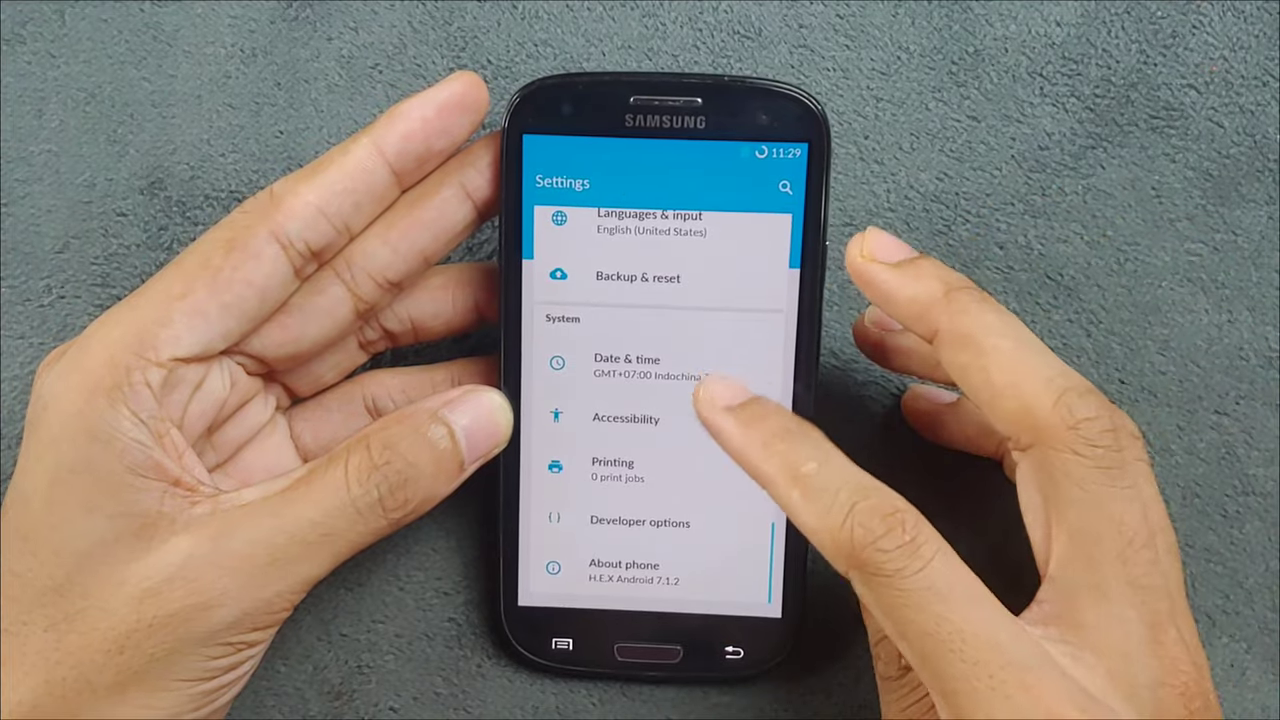
{"action": "scroll", "scroll_direction": "down", "scroll_amount": 3}
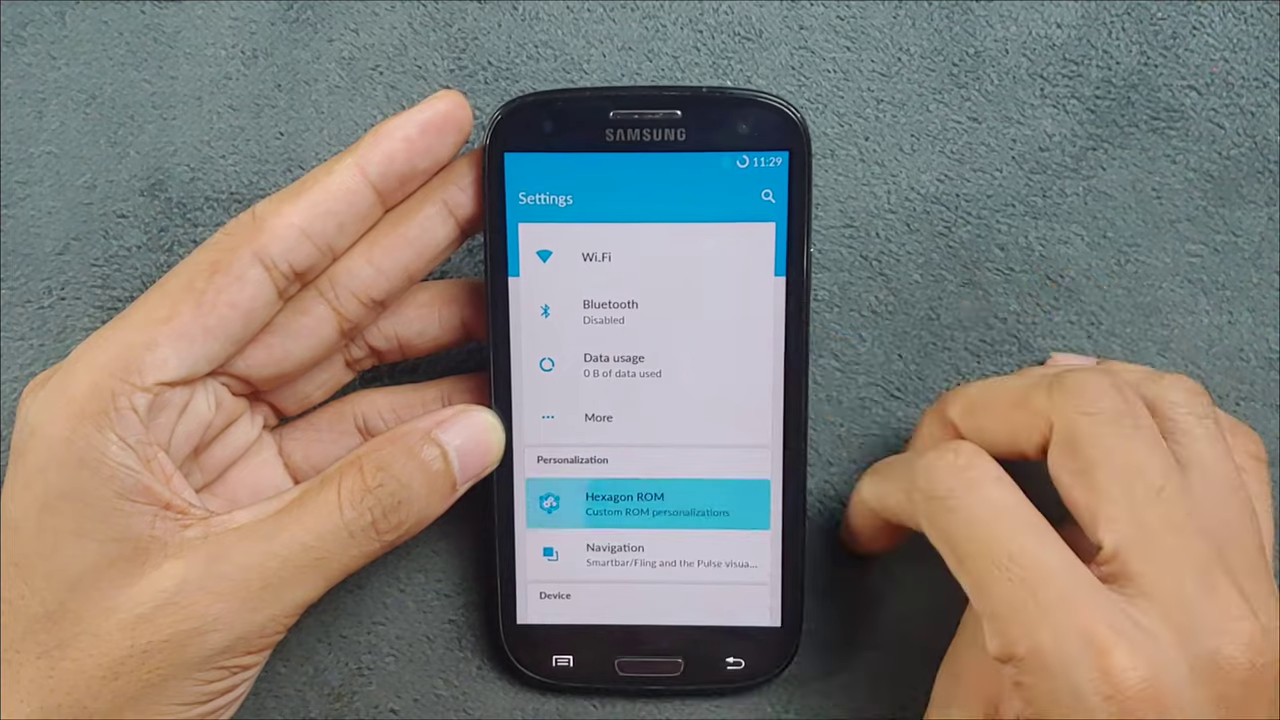
{"action": "left_click", "coordinate": [648, 504]}
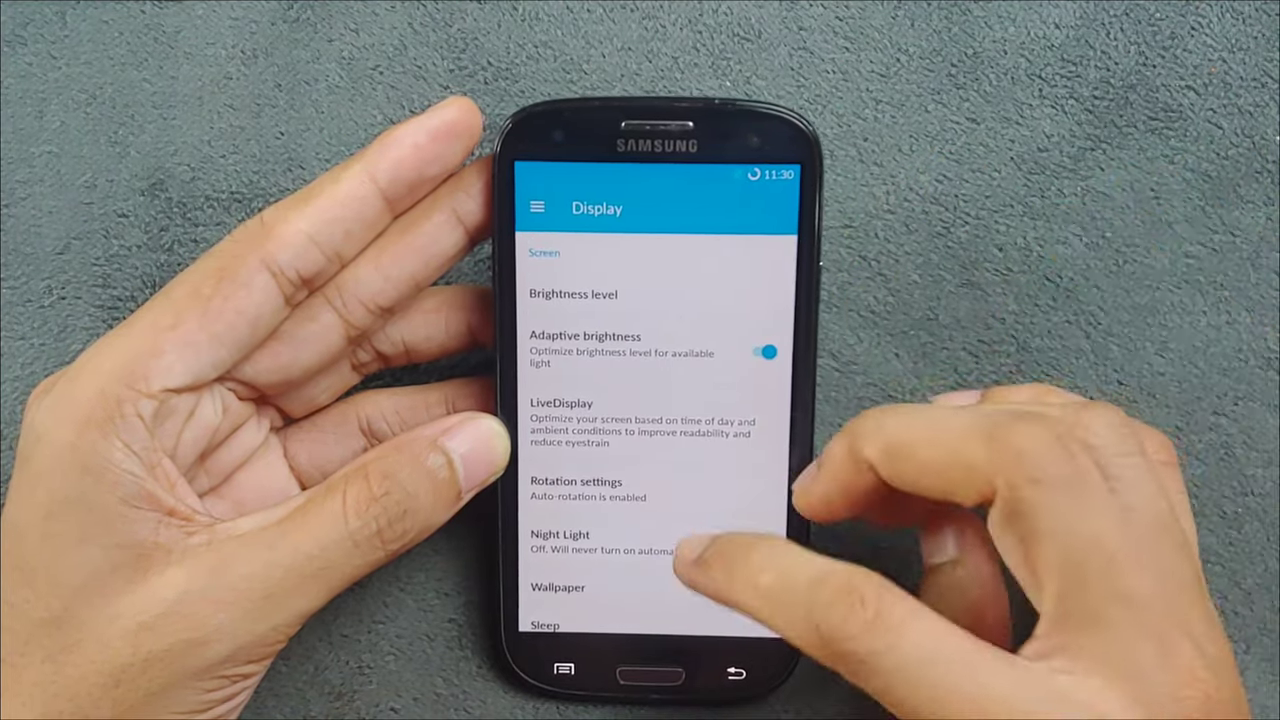
- Scroll through the Display options before backing out to the main Settings list
{"action": "scroll", "scroll_direction": "down", "scroll_amount": 3}
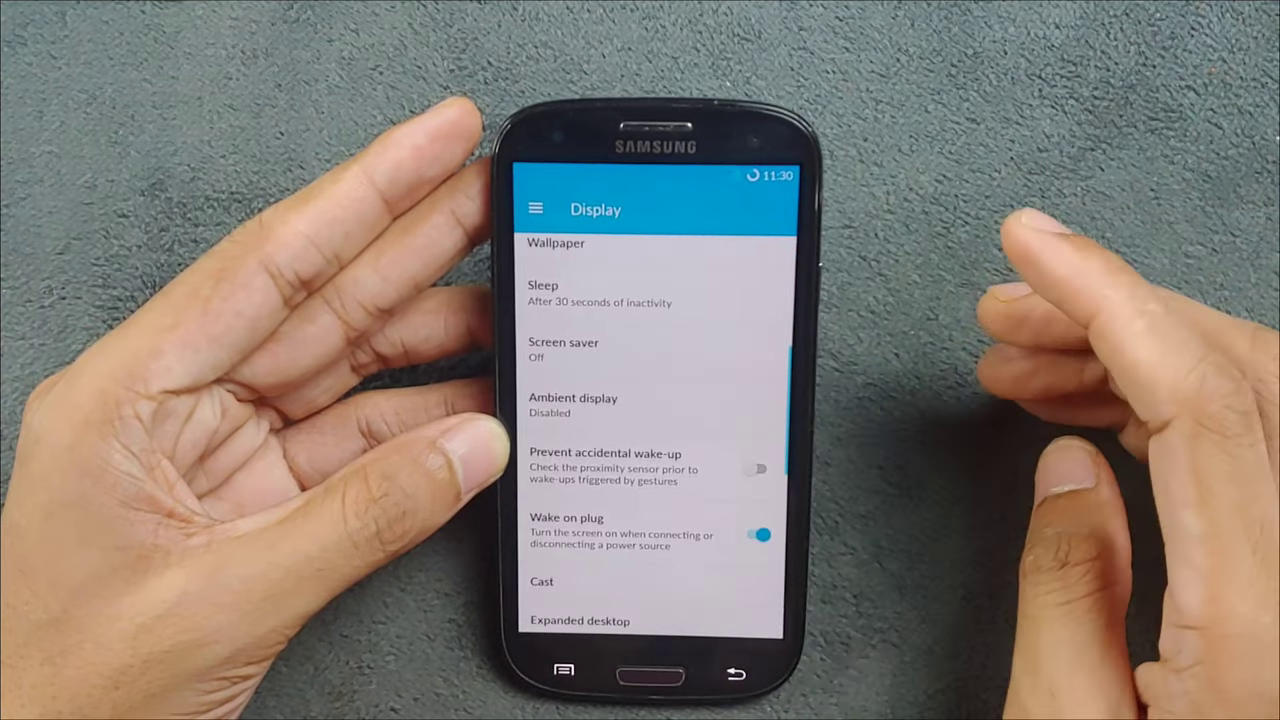
{"action": "scroll", "scroll_direction": "down", "scroll_amount": 3}
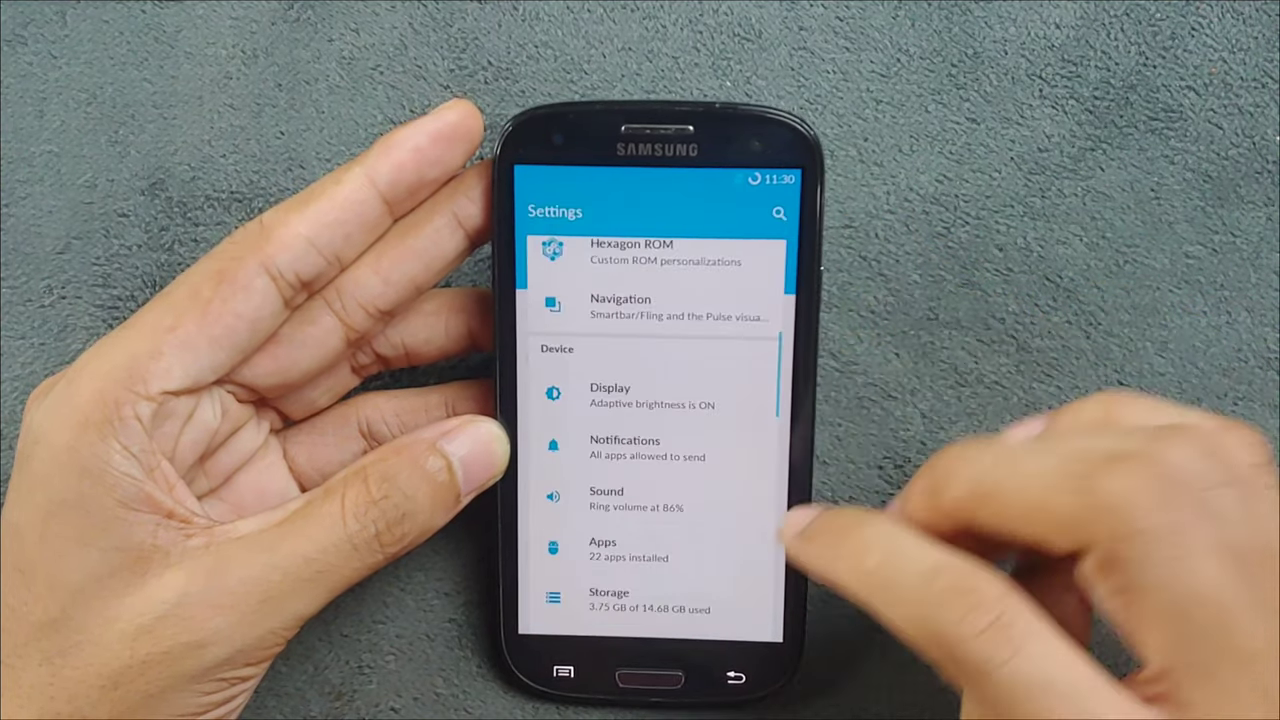
{"action": "scroll", "scroll_direction": "up", "scroll_amount": 3}
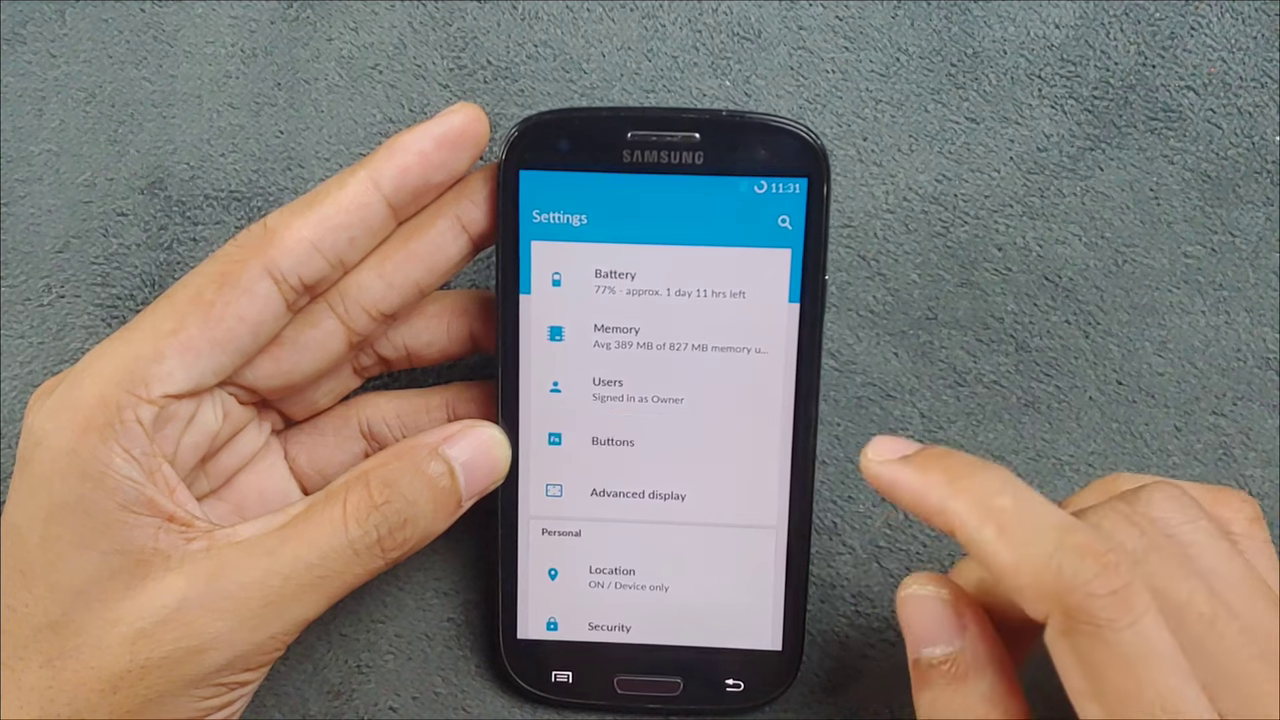
{"action": "left_click", "coordinate": [612, 442]}
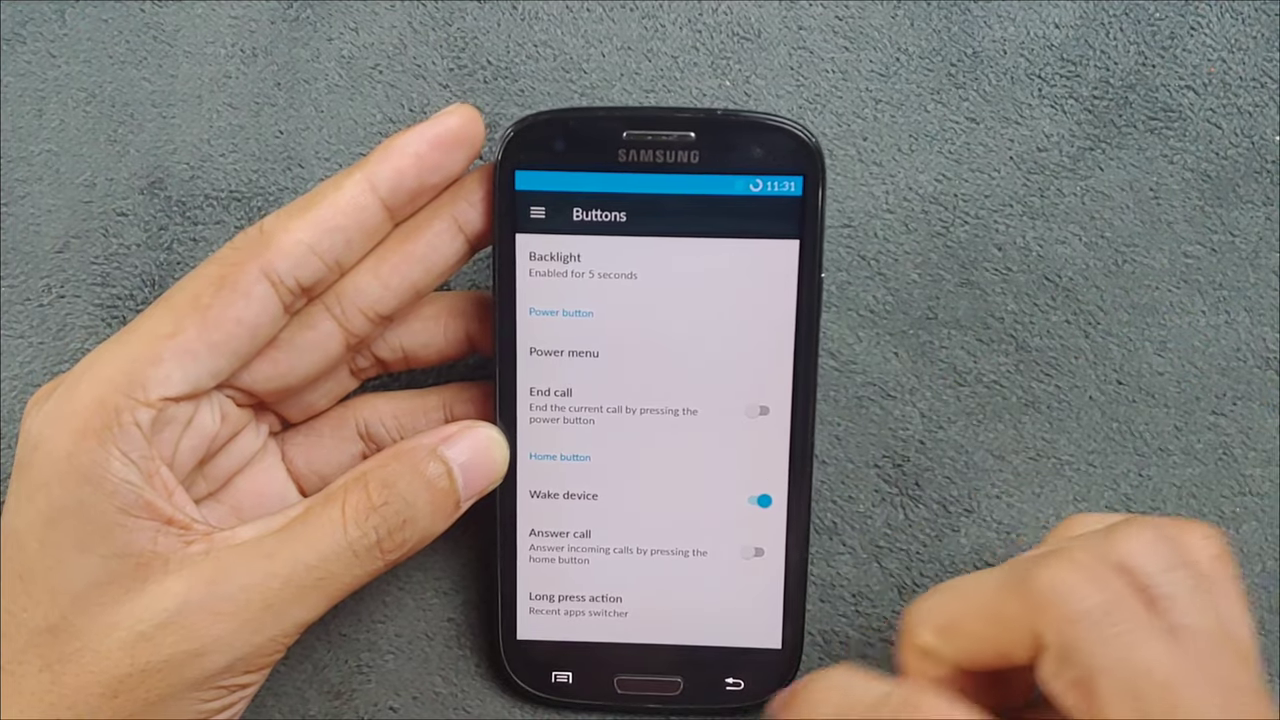
{"action": "scroll", "scroll_direction": "down", "scroll_amount": 3}
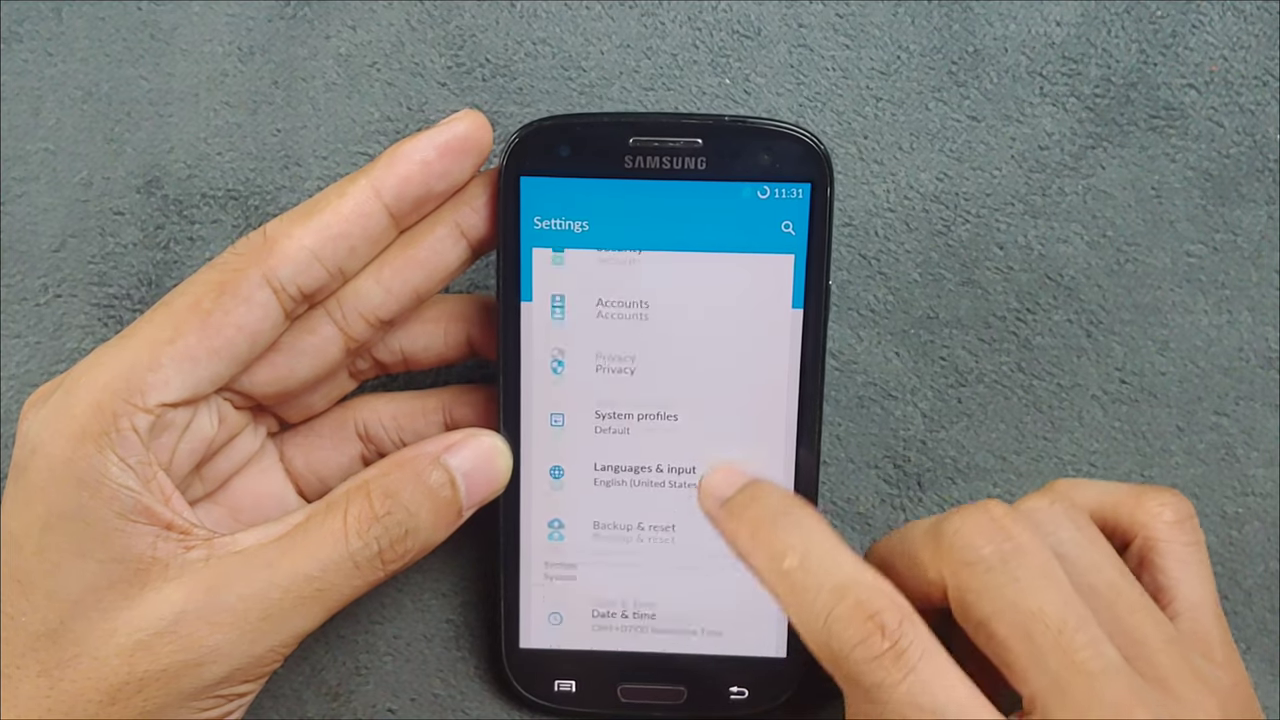
- From the app drawer, launch Kernel Adiutor, which reports no root available
{"action": "scroll", "scroll_direction": "up", "scroll_amount": 3}
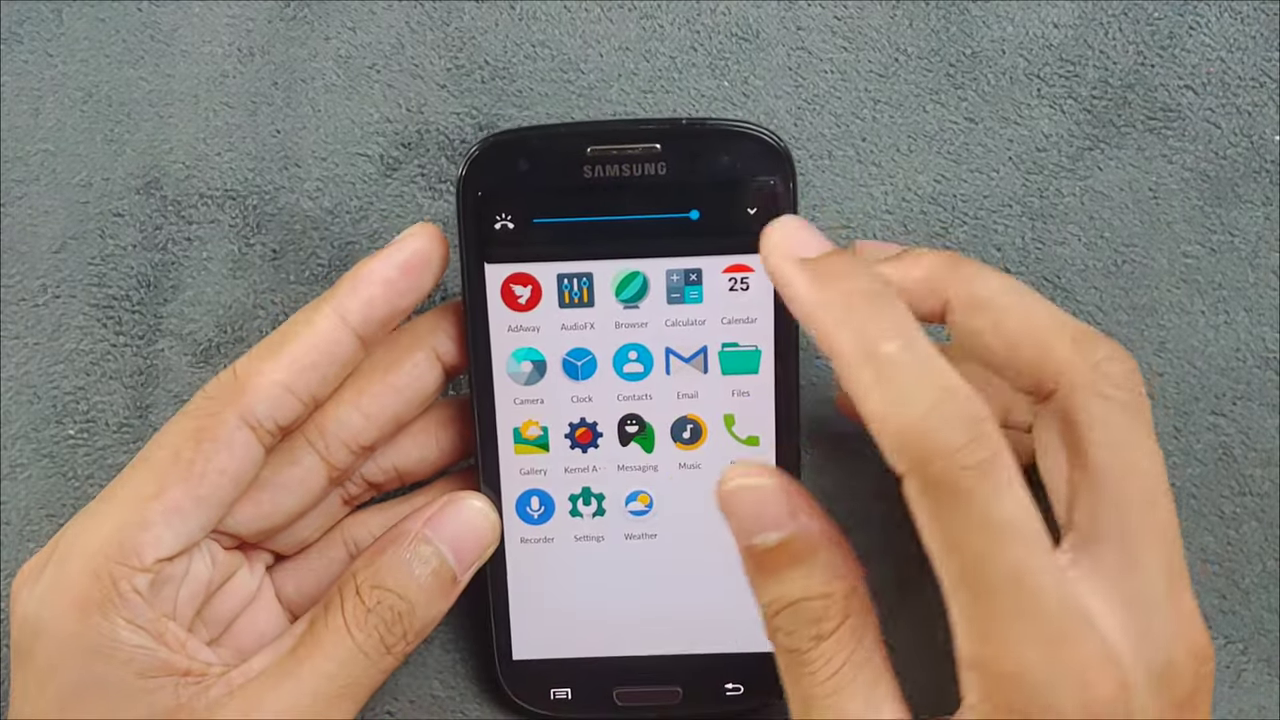
{"action": "left_click", "coordinate": [580, 440]}
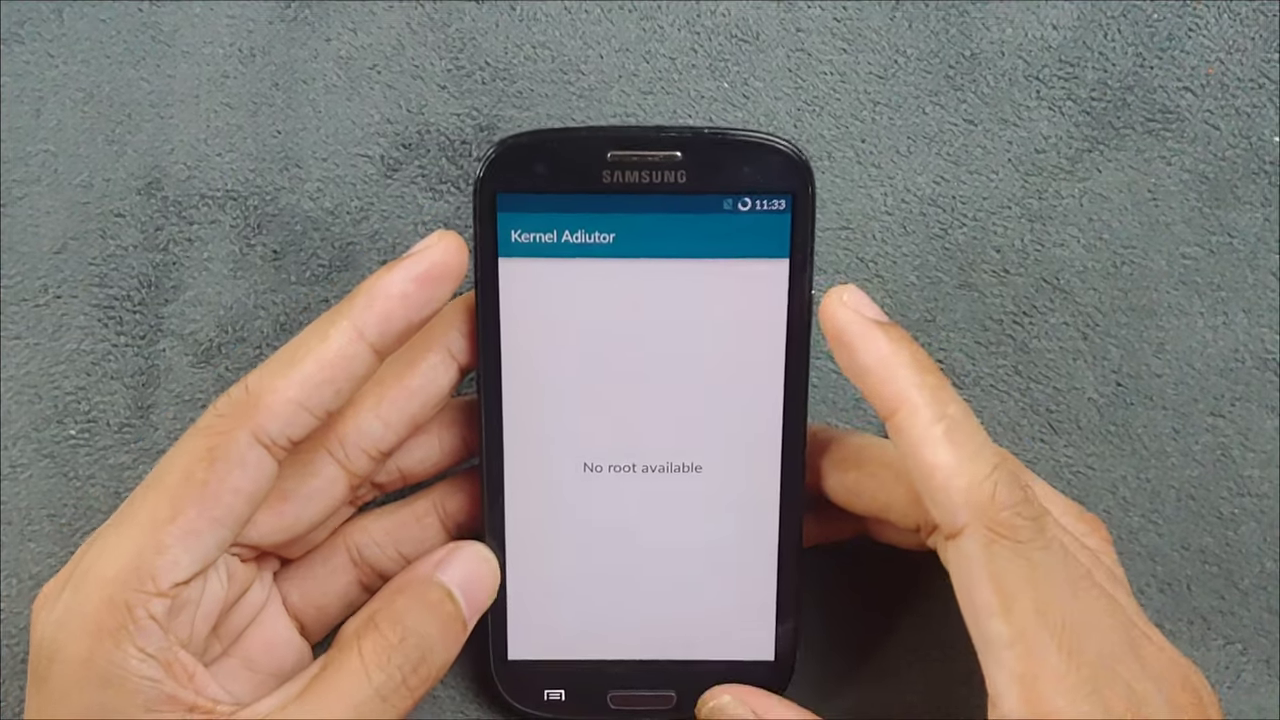